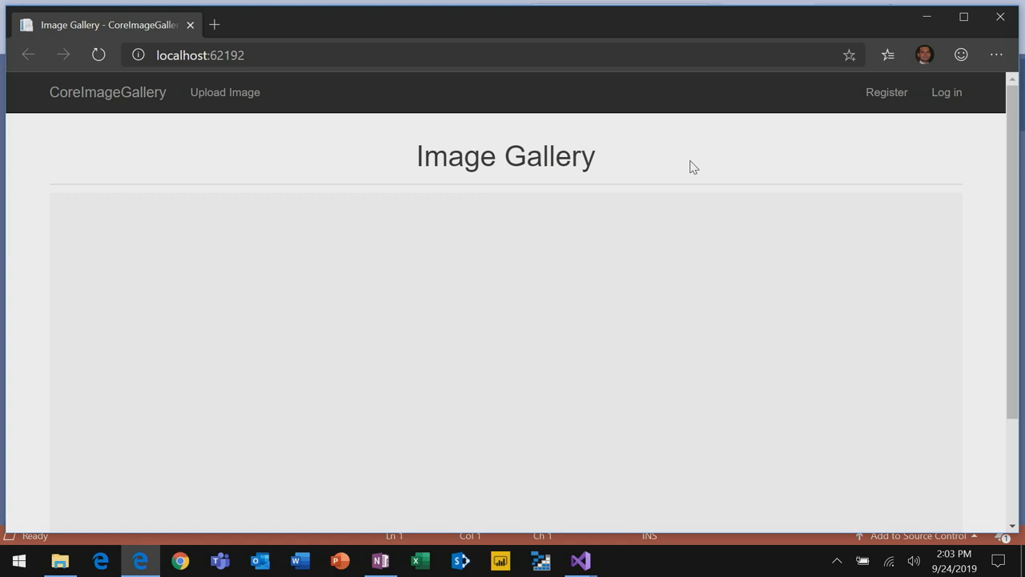
{"action": "mouse_move", "coordinate": [945, 92]}
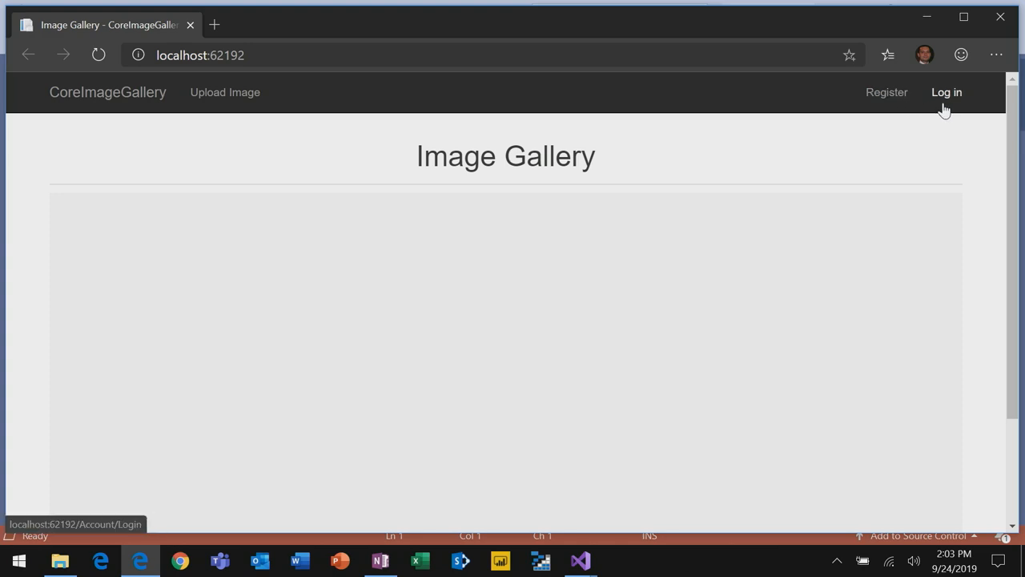
{"action": "left_click", "coordinate": [945, 92]}
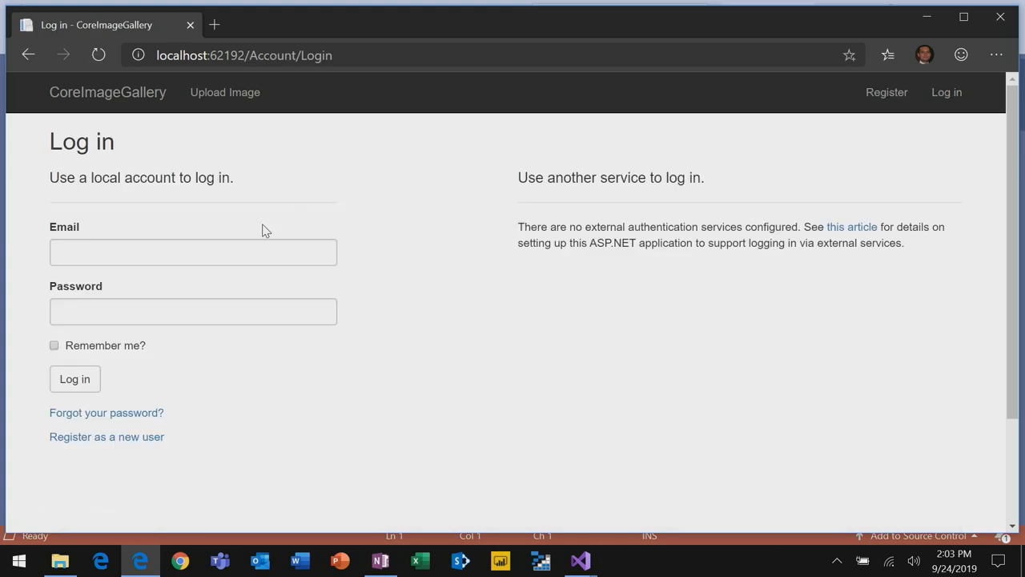
{"action": "type", "text": "demo@demo.com"}
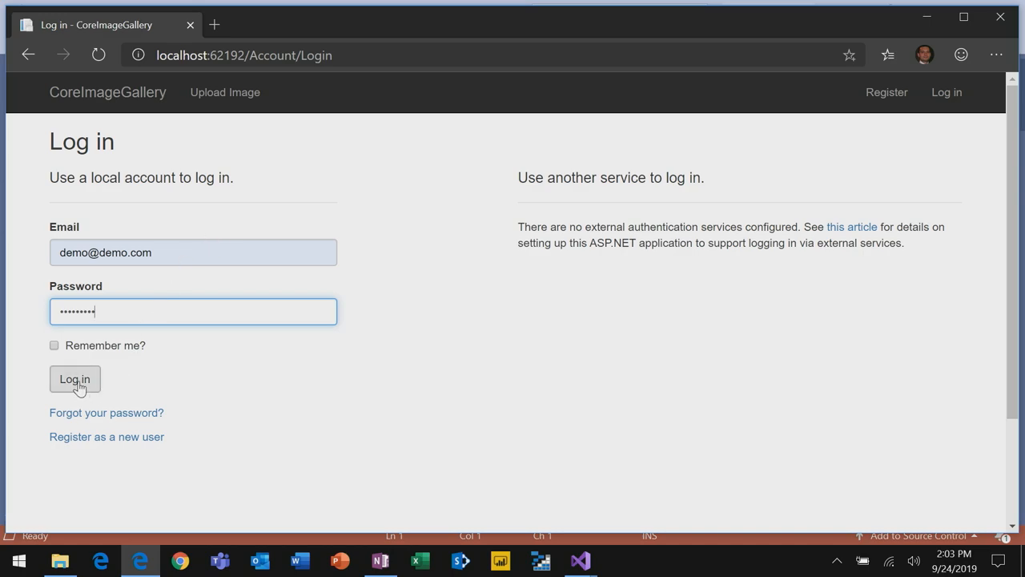
{"action": "left_click", "coordinate": [74, 378]}
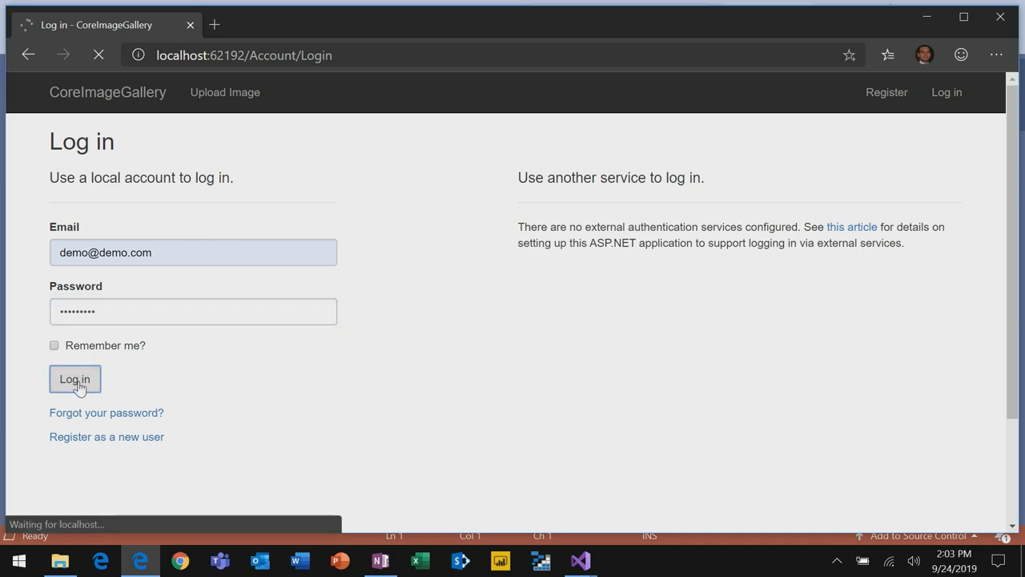
{"action": "left_click", "coordinate": [73, 378]}
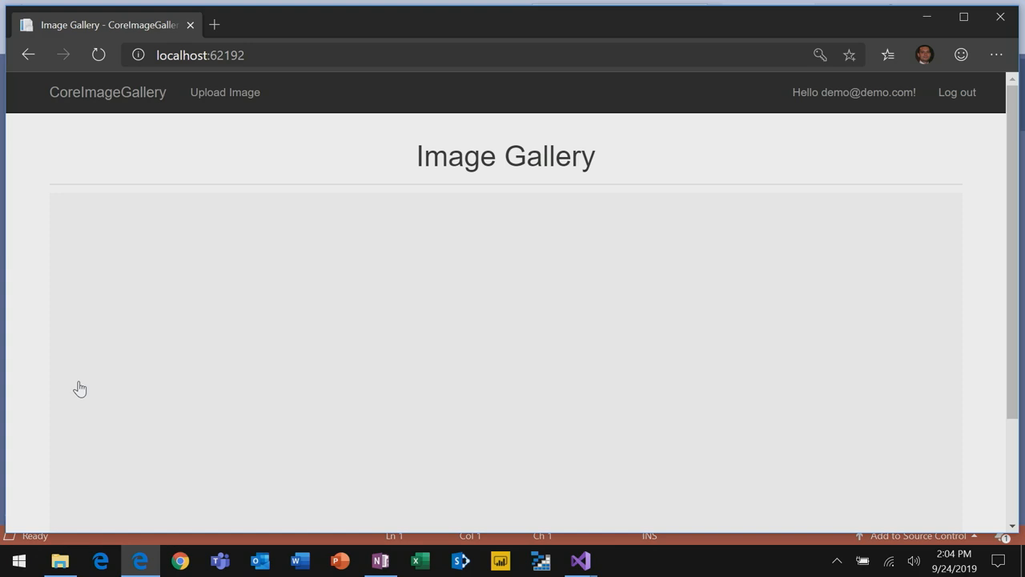
Upload Coast.jpg through the Upload Image page and get the processing confirmation.
{"action": "left_click", "coordinate": [225, 92]}
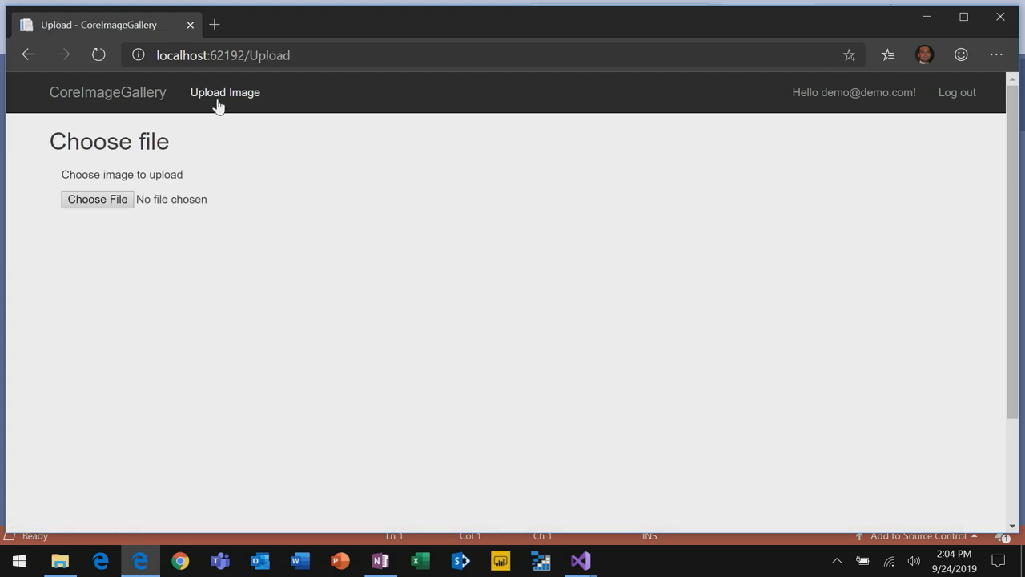
{"action": "left_click", "coordinate": [96, 199]}
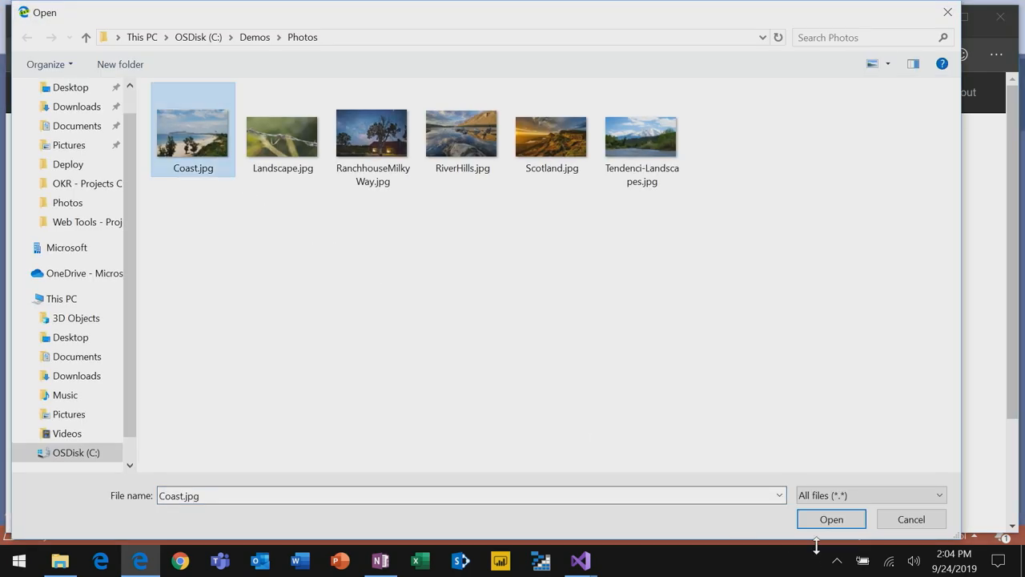
{"action": "left_click", "coordinate": [829, 519]}
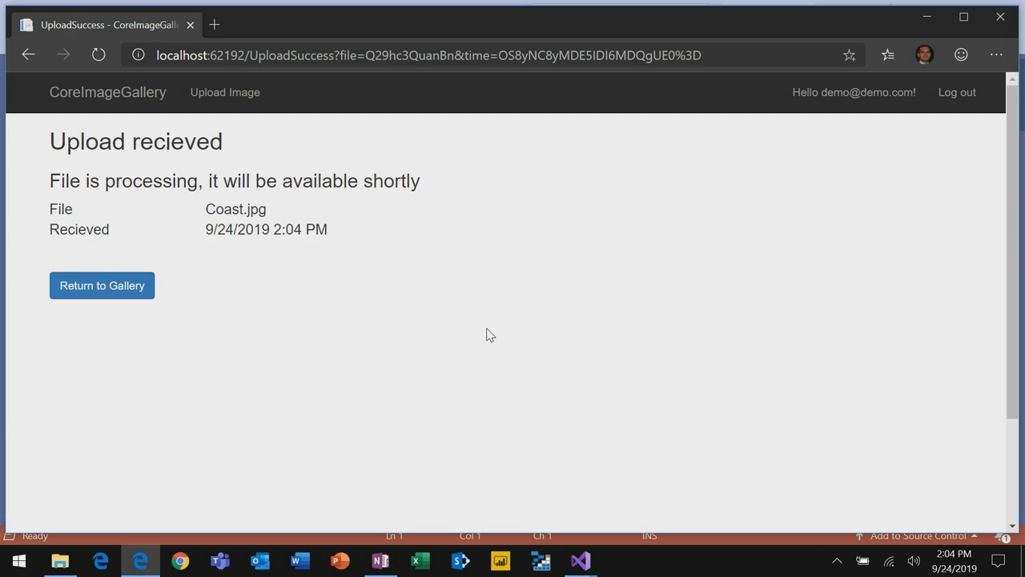
{"action": "mouse_move", "coordinate": [291, 324]}
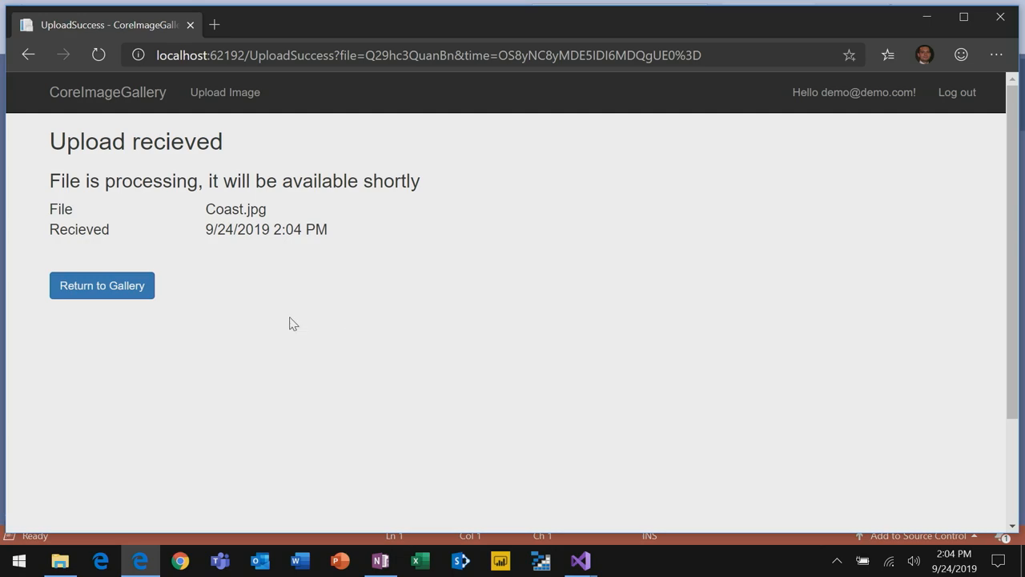
{"action": "mouse_move", "coordinate": [111, 295]}
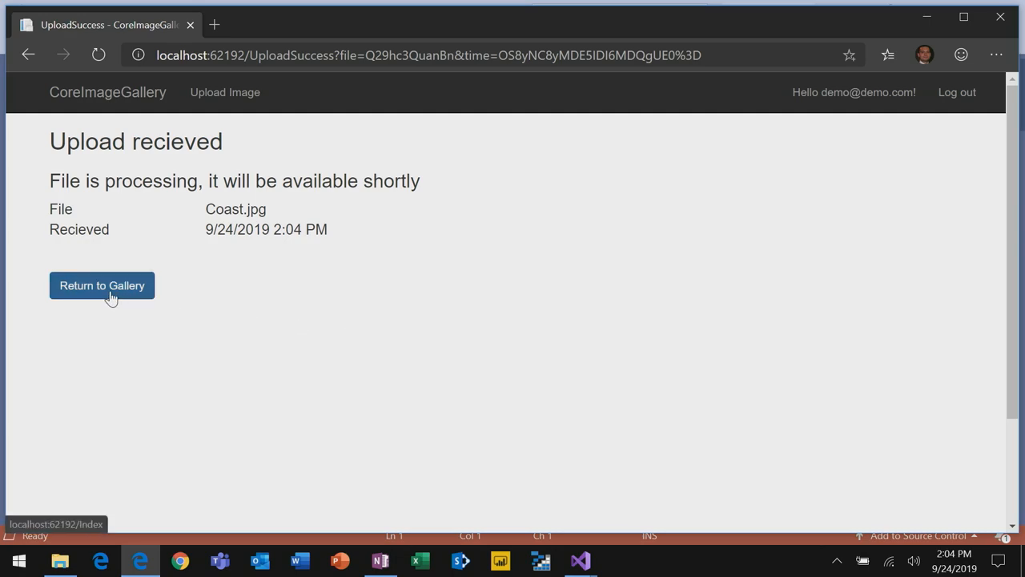
Return to the gallery, view the watermarked Coast photo full size, then close Edge.
{"action": "left_click", "coordinate": [103, 285]}
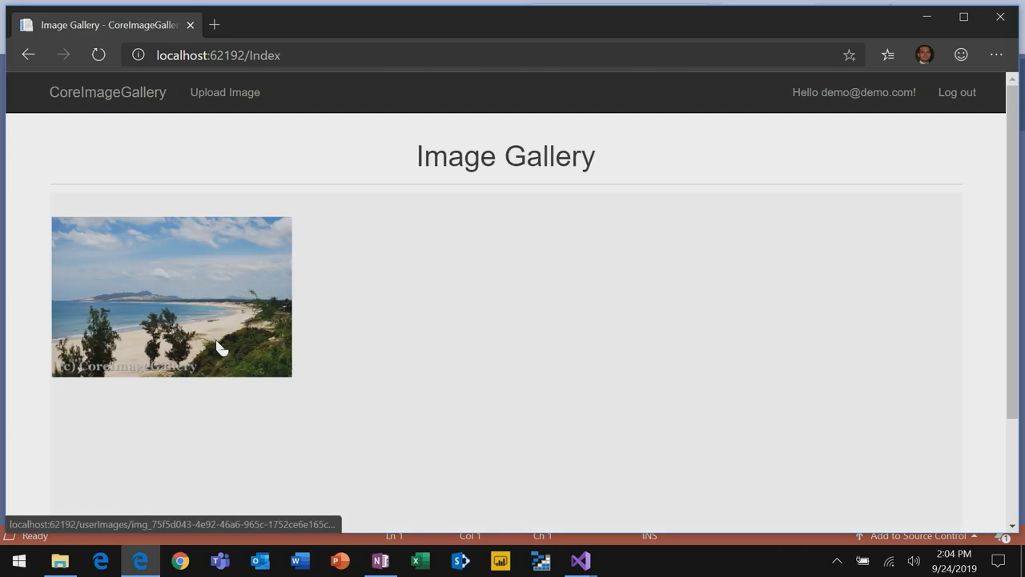
{"action": "left_click", "coordinate": [171, 296]}
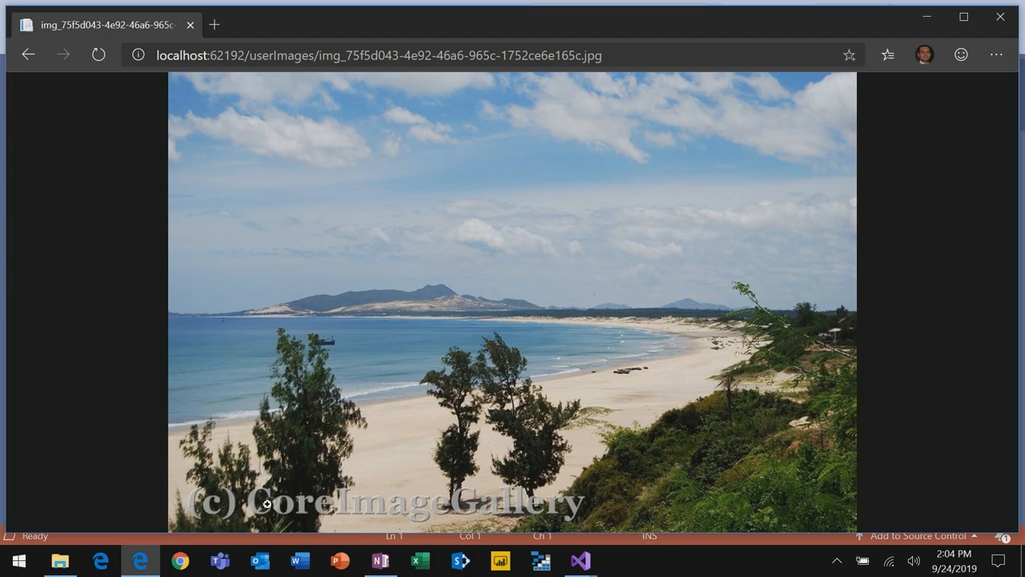
{"action": "mouse_move", "coordinate": [341, 413]}
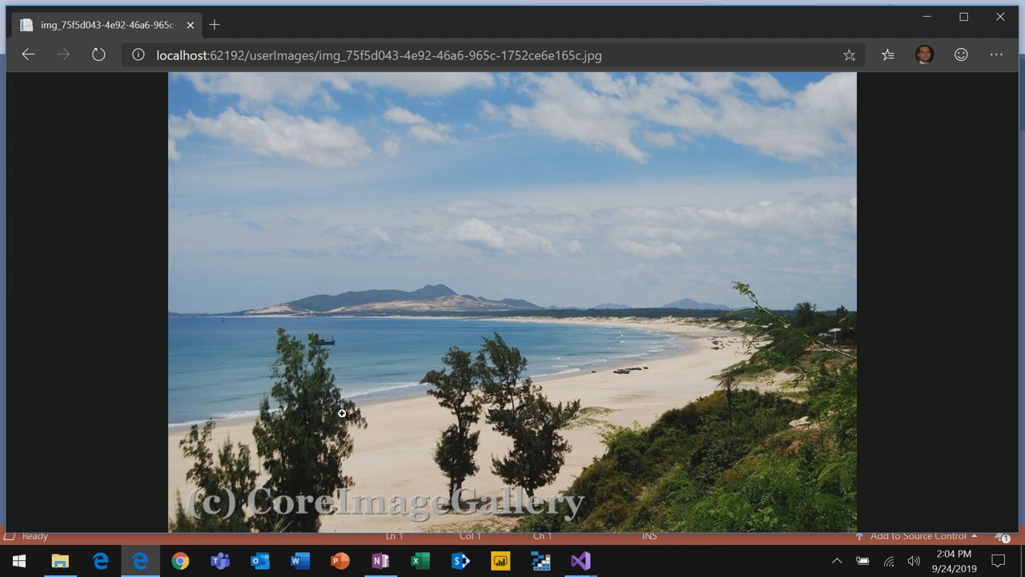
{"action": "mouse_move", "coordinate": [491, 89]}
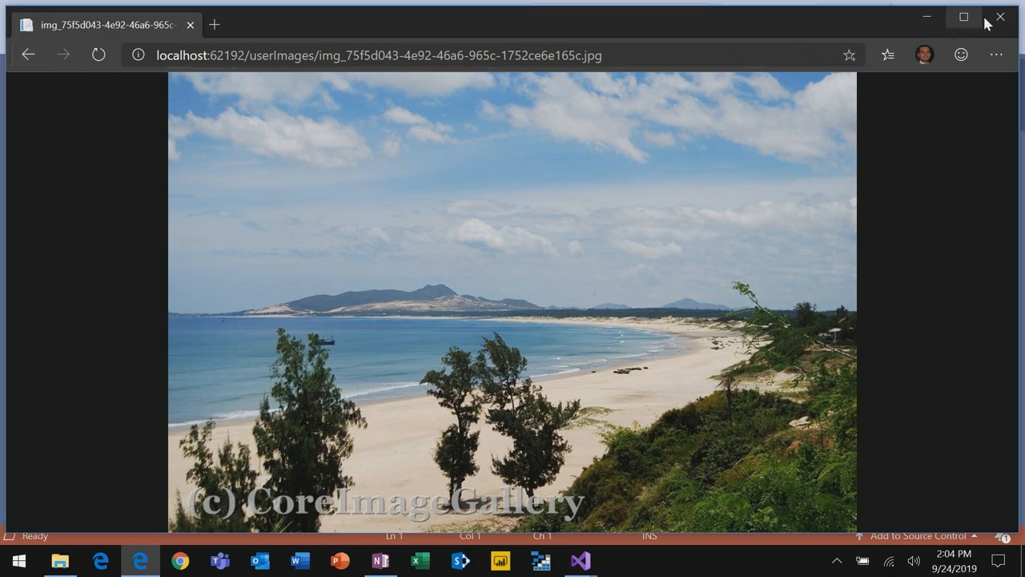
{"action": "left_click", "coordinate": [580, 561]}
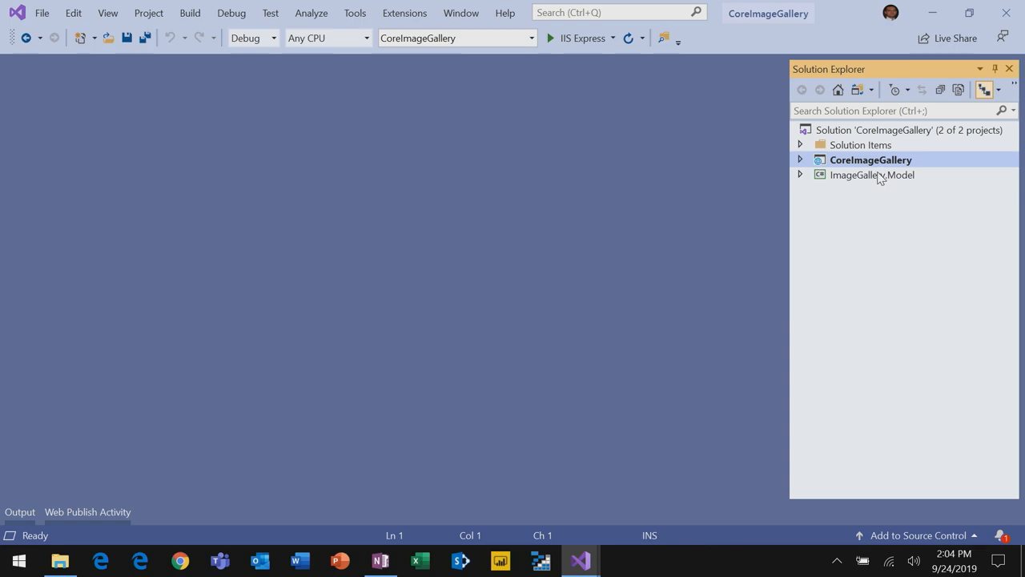
Review the ImageGallery.Model project file and UploadedImage class, then close the model file.
{"action": "left_click", "coordinate": [871, 174]}
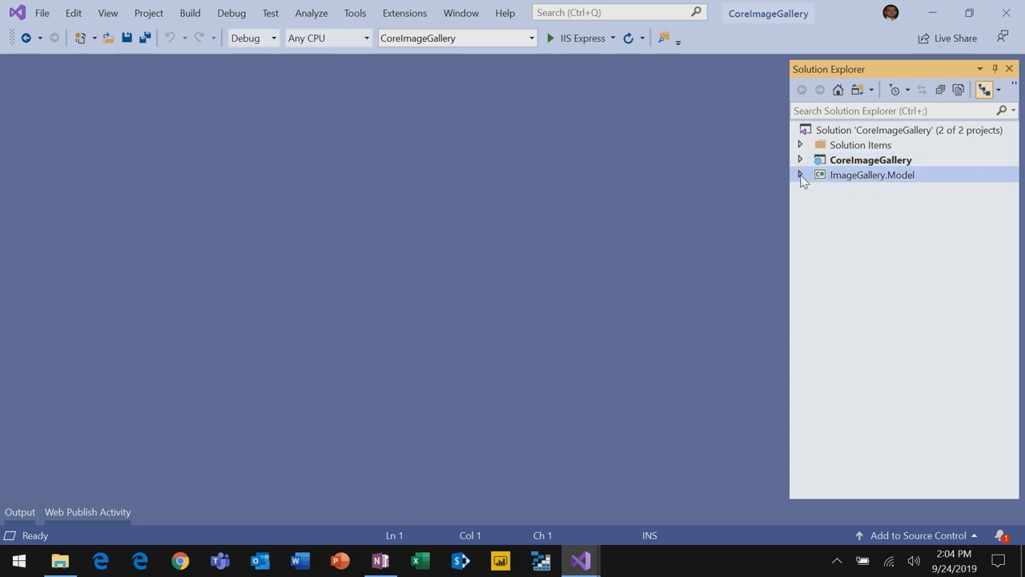
{"action": "double_click", "coordinate": [872, 175]}
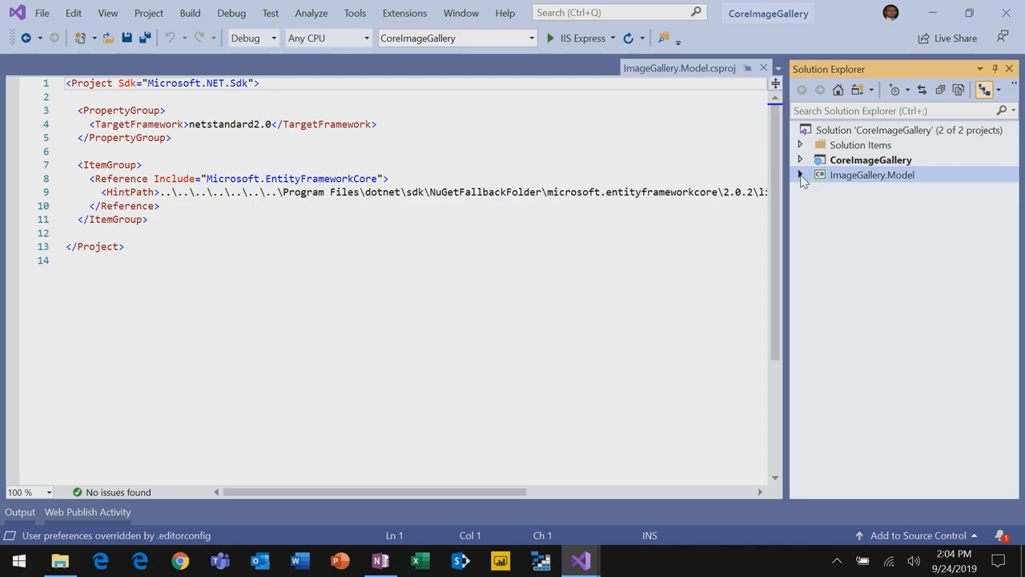
{"action": "left_click", "coordinate": [801, 175]}
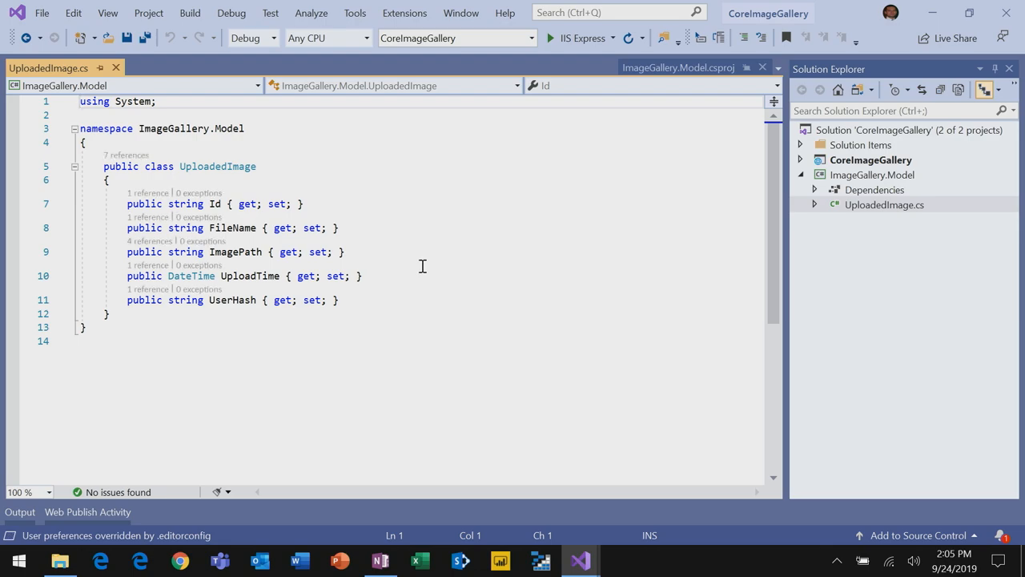
{"action": "mouse_move", "coordinate": [115, 67]}
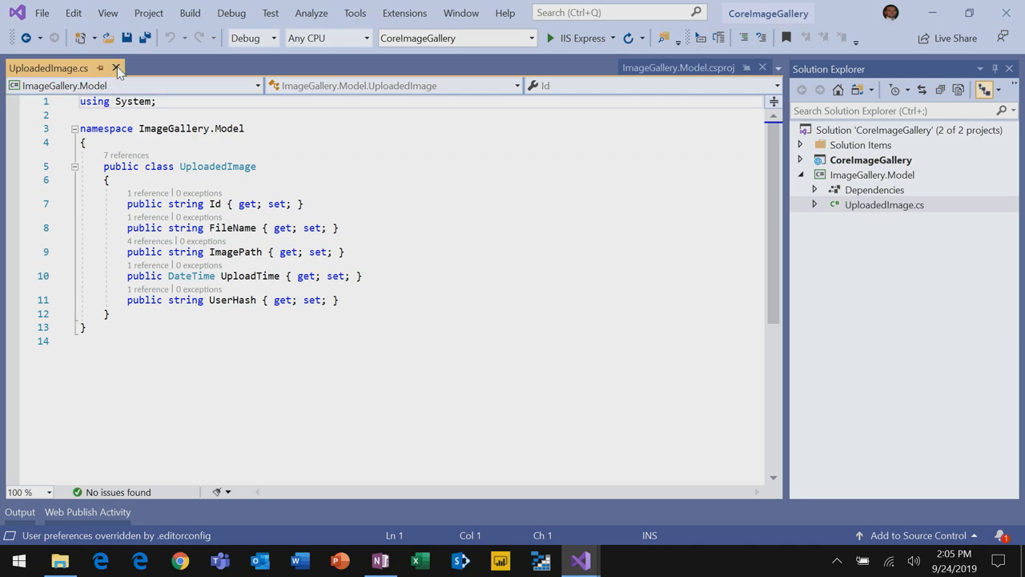
{"action": "left_click", "coordinate": [116, 67]}
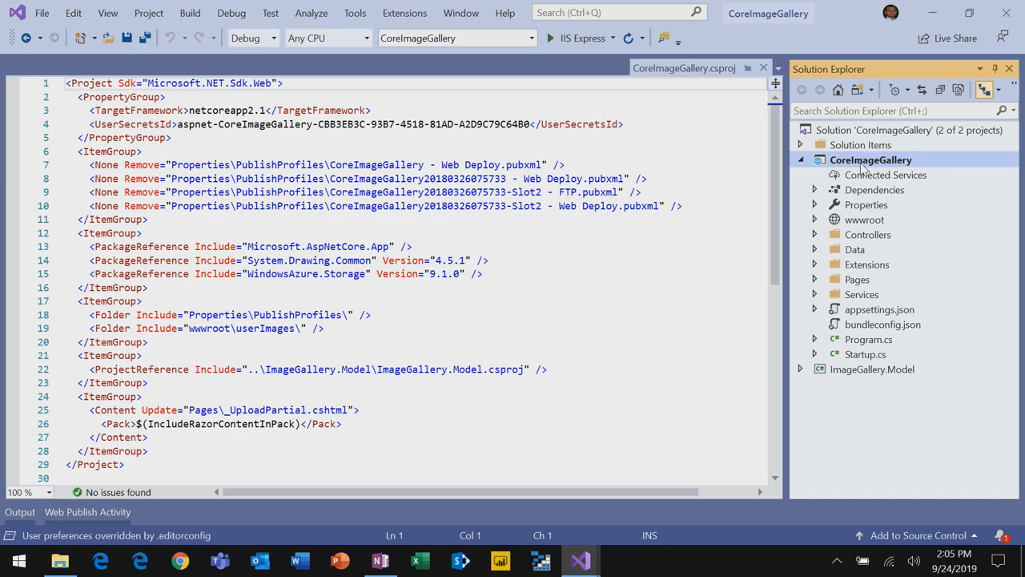
Open Startup.cs and scroll to the ConfigureServices registration of IStorageService with FileStorageService.
{"action": "left_click", "coordinate": [865, 354]}
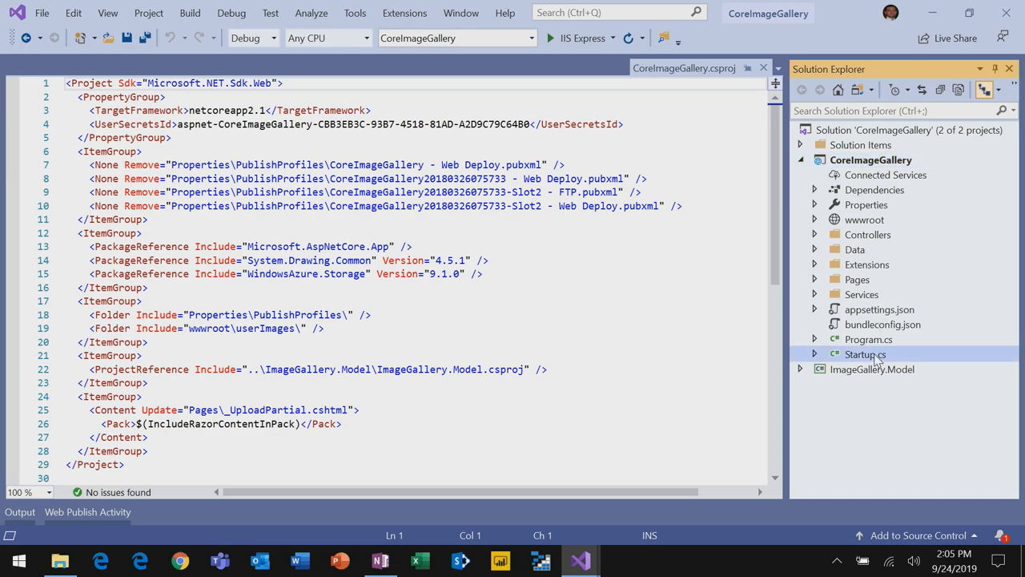
{"action": "double_click", "coordinate": [865, 354]}
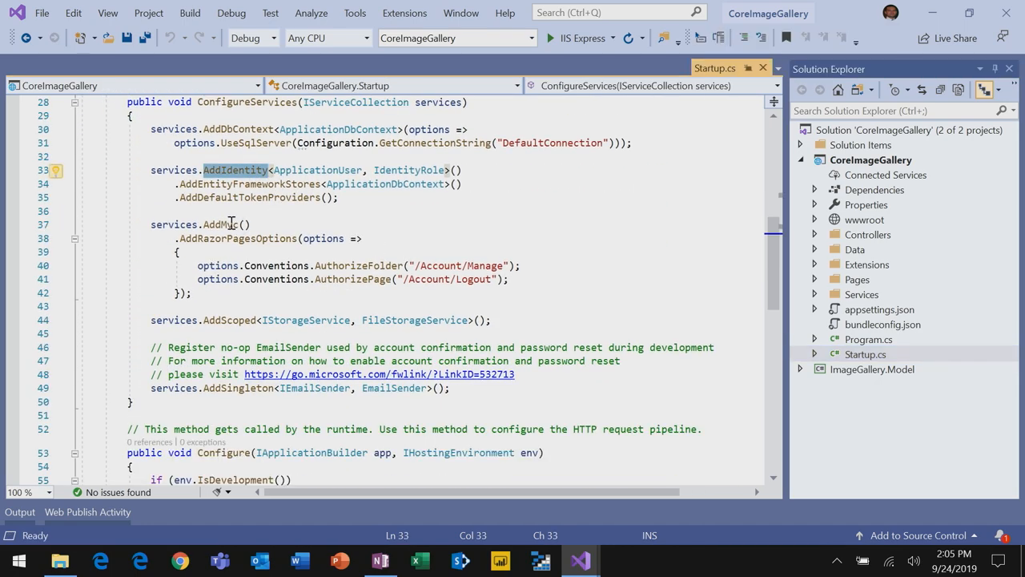
{"action": "scroll", "scroll_direction": "down", "scroll_amount": 3}
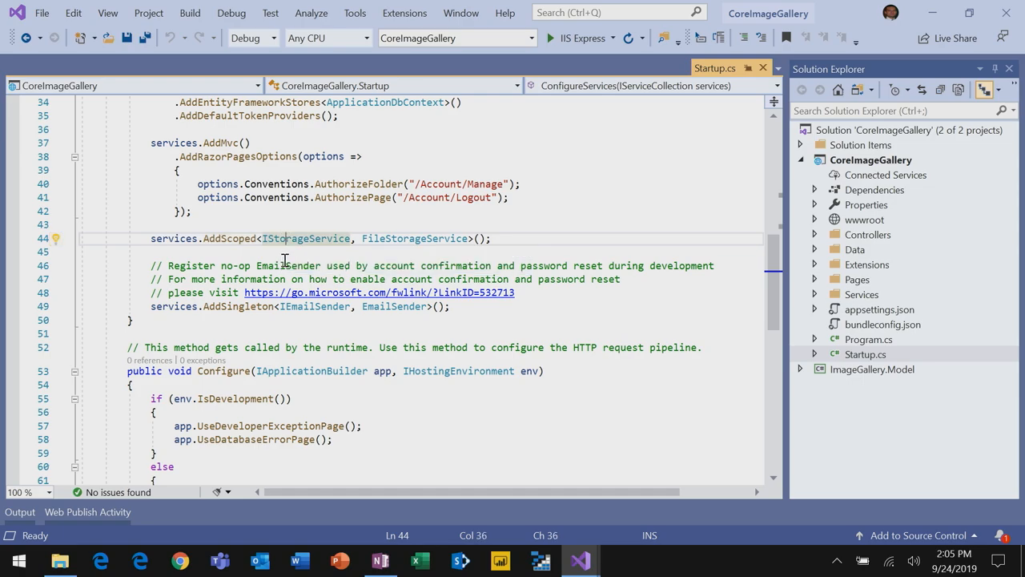
{"action": "mouse_move", "coordinate": [413, 237]}
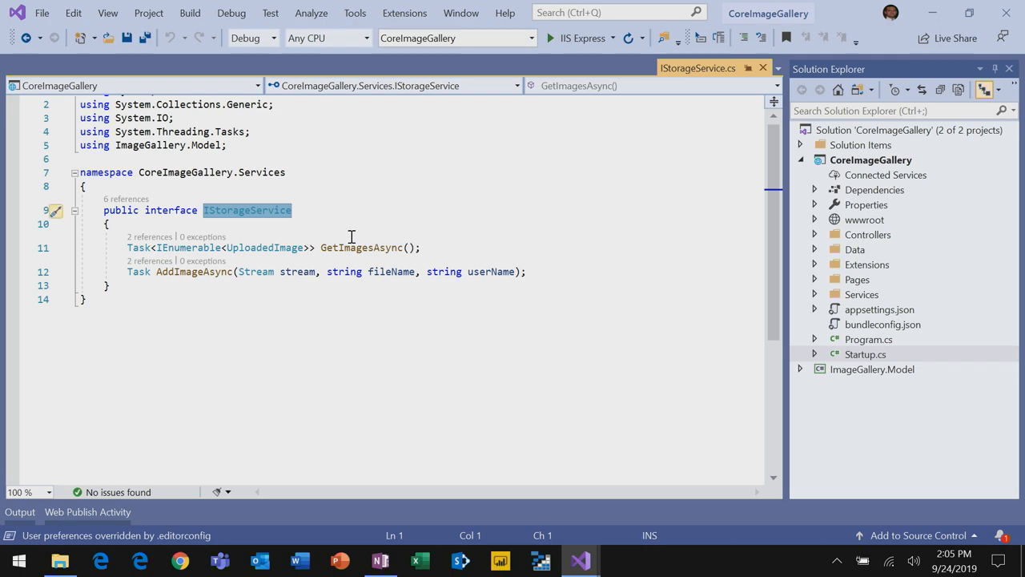
{"action": "mouse_move", "coordinate": [362, 247]}
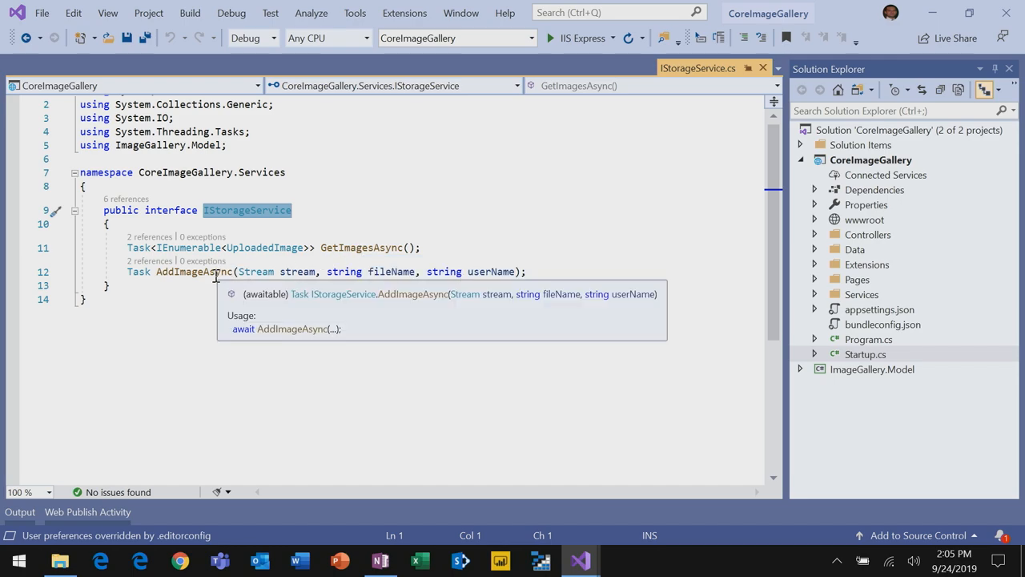
{"action": "mouse_move", "coordinate": [686, 97]}
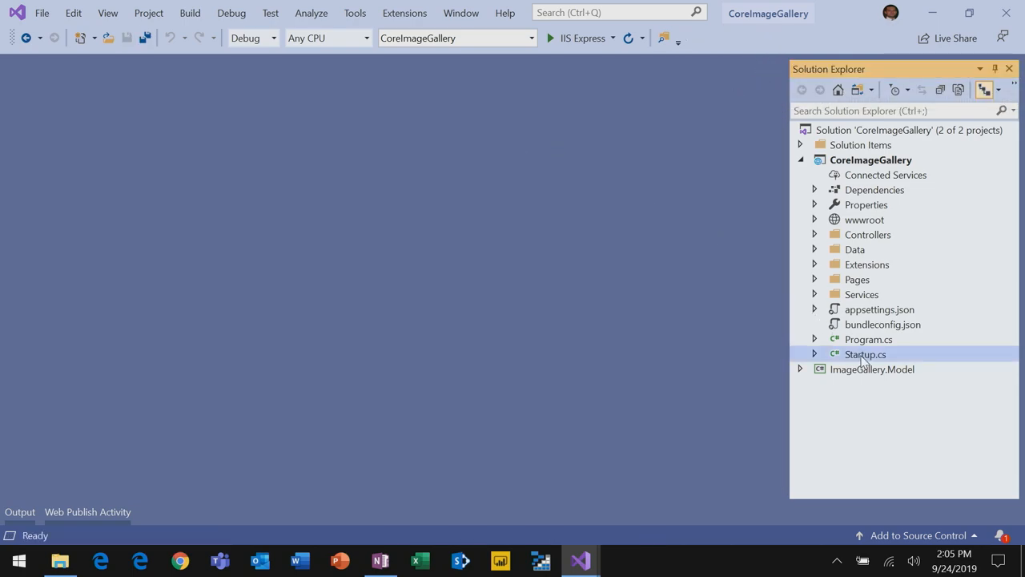
Reach FileStorageService's AddImageAsync and highlight its GetImageProperties call.
{"action": "double_click", "coordinate": [865, 354]}
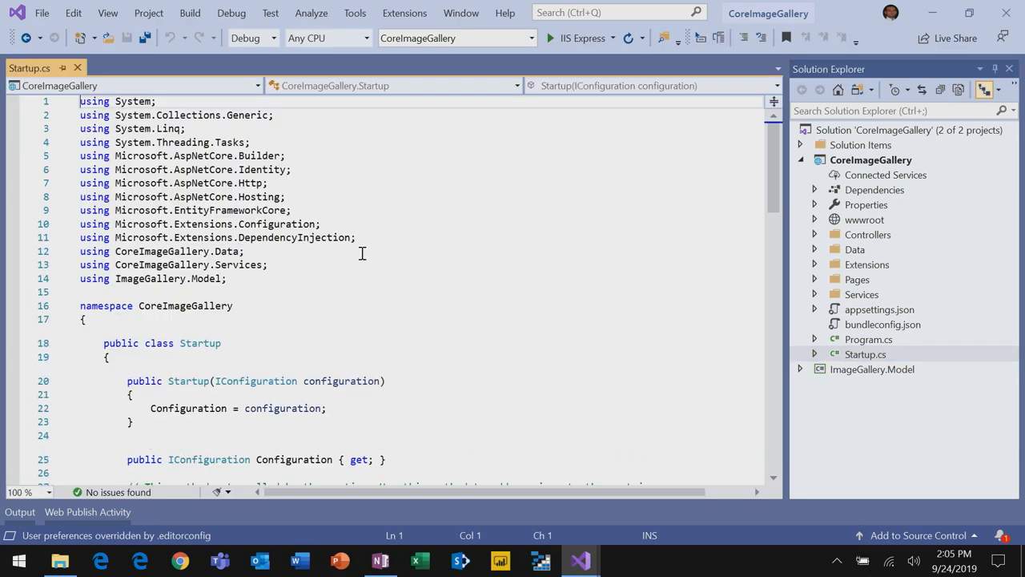
{"action": "scroll", "scroll_direction": "down", "scroll_amount": 3}
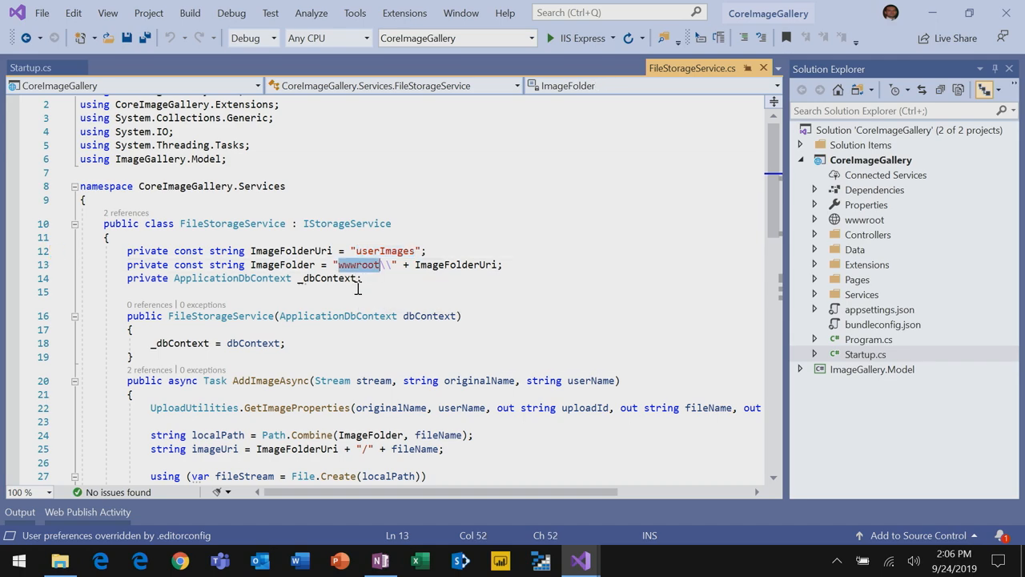
{"action": "mouse_move", "coordinate": [493, 331]}
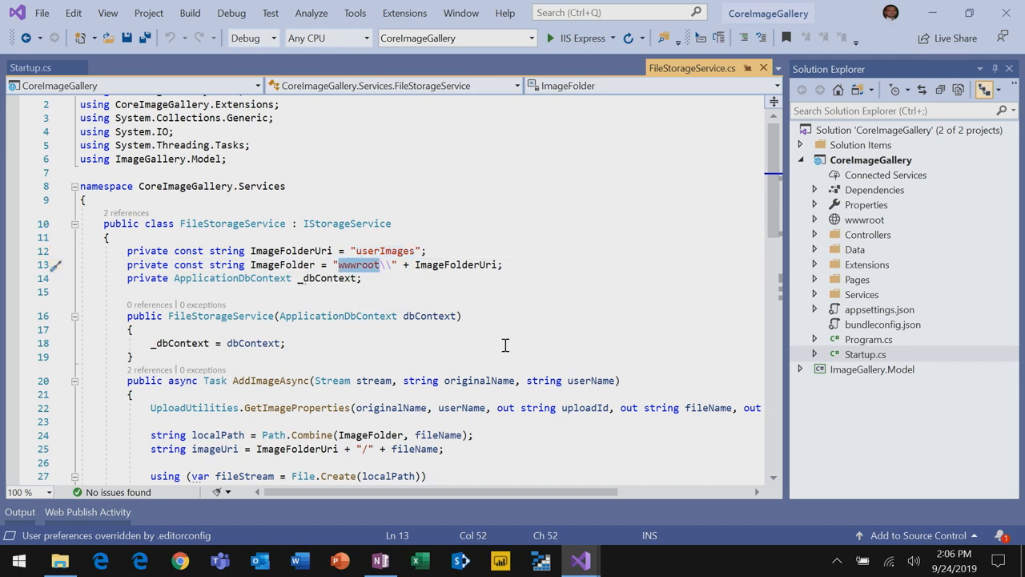
{"action": "scroll", "scroll_direction": "down", "scroll_amount": 3}
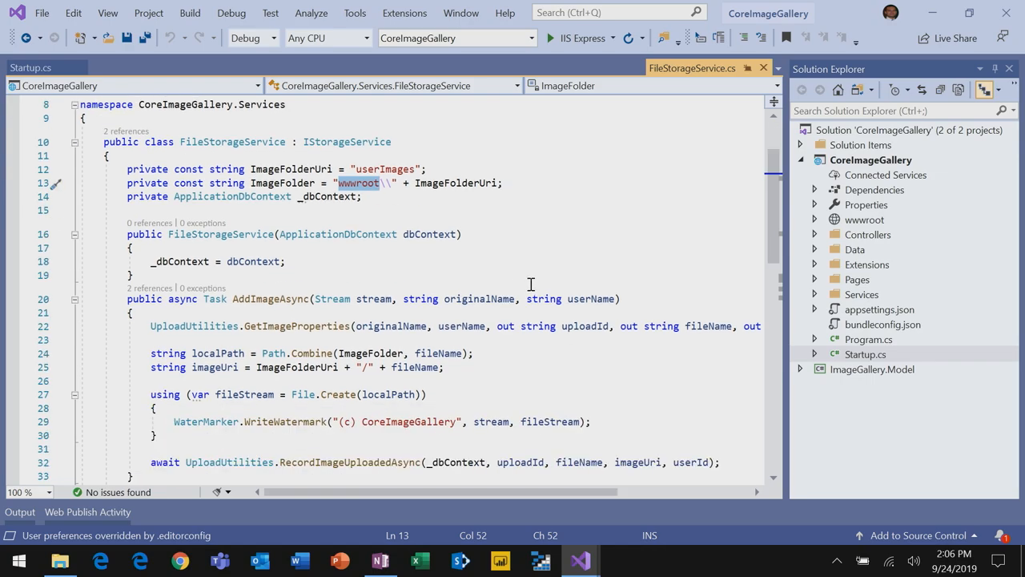
{"action": "scroll", "scroll_direction": "down", "scroll_amount": 3}
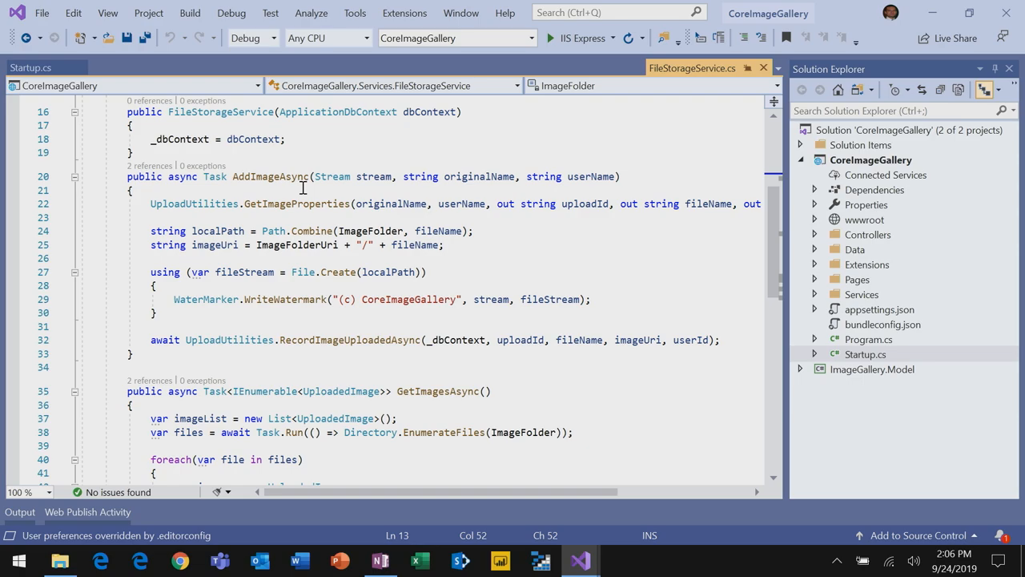
{"action": "left_click", "coordinate": [265, 204]}
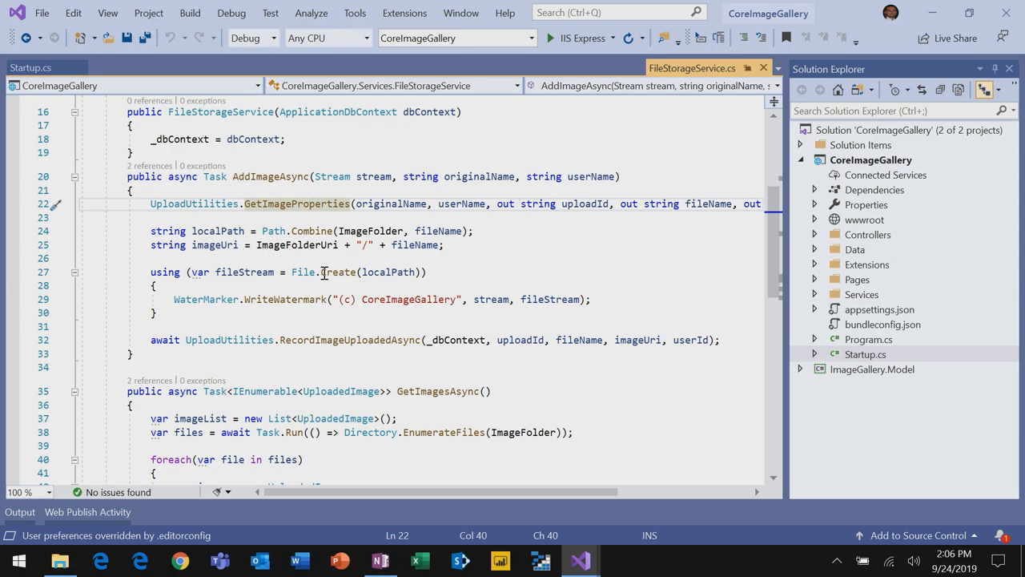
{"action": "mouse_move", "coordinate": [353, 273]}
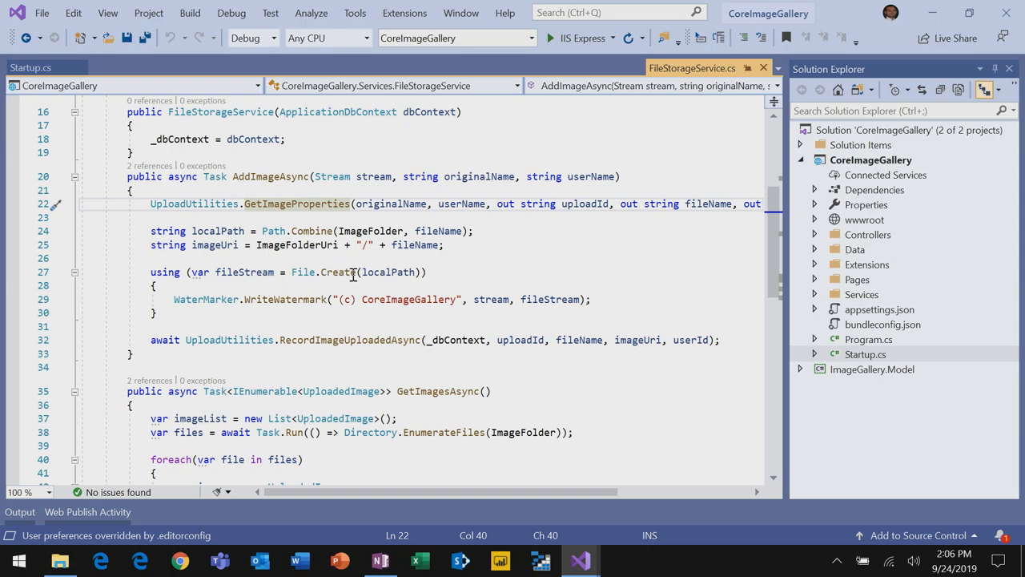
Highlight the WriteWatermark call, then scroll on to the GetImagesAsync method.
{"action": "double_click", "coordinate": [295, 300]}
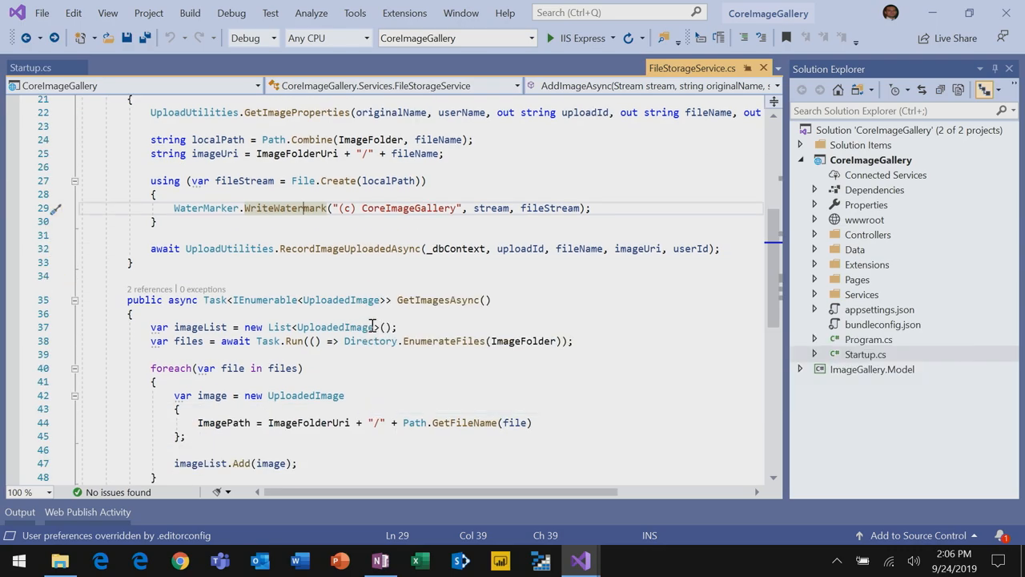
{"action": "scroll", "scroll_direction": "down", "scroll_amount": 3}
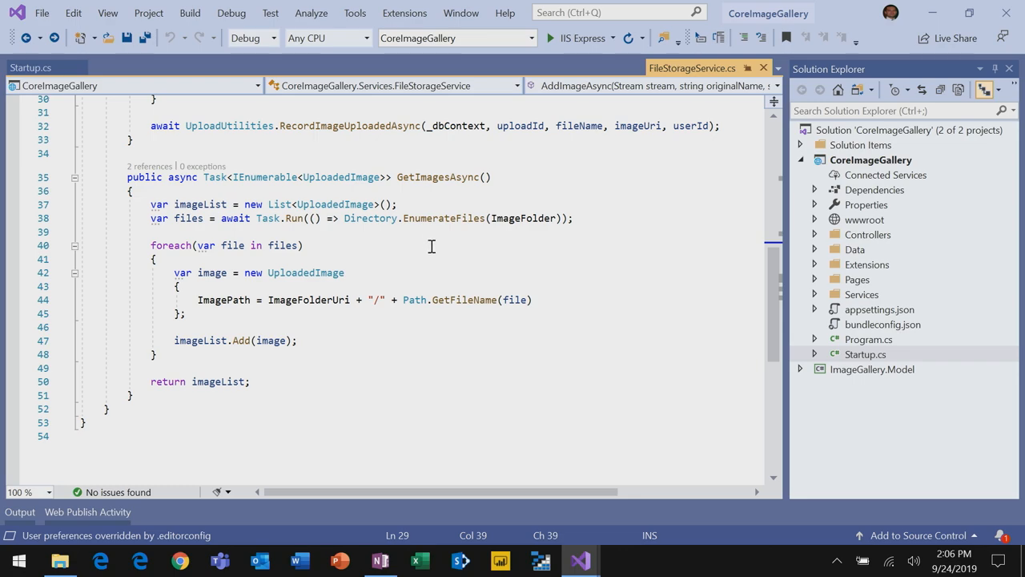
{"action": "mouse_move", "coordinate": [451, 280]}
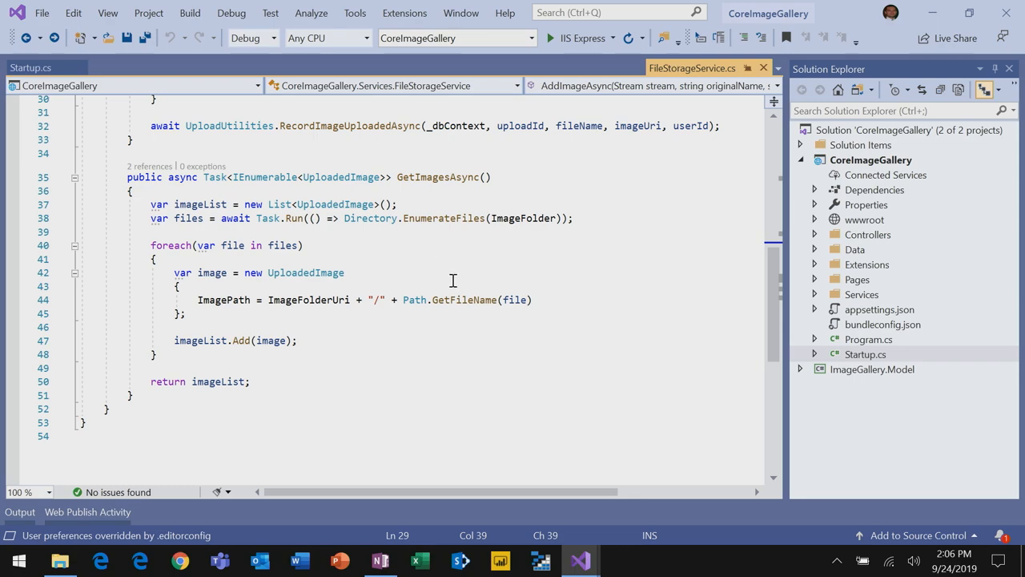
{"action": "mouse_move", "coordinate": [455, 281]}
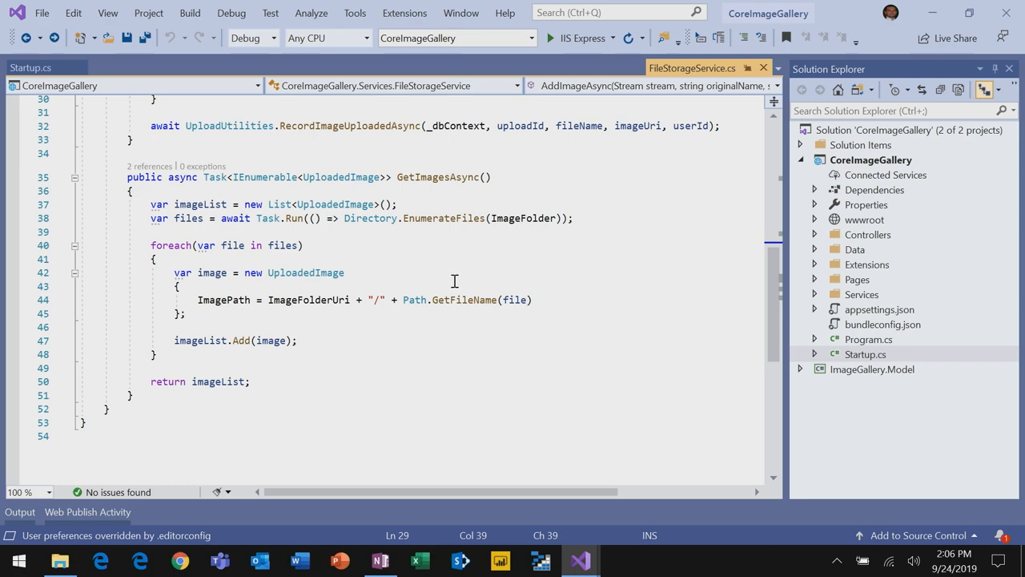